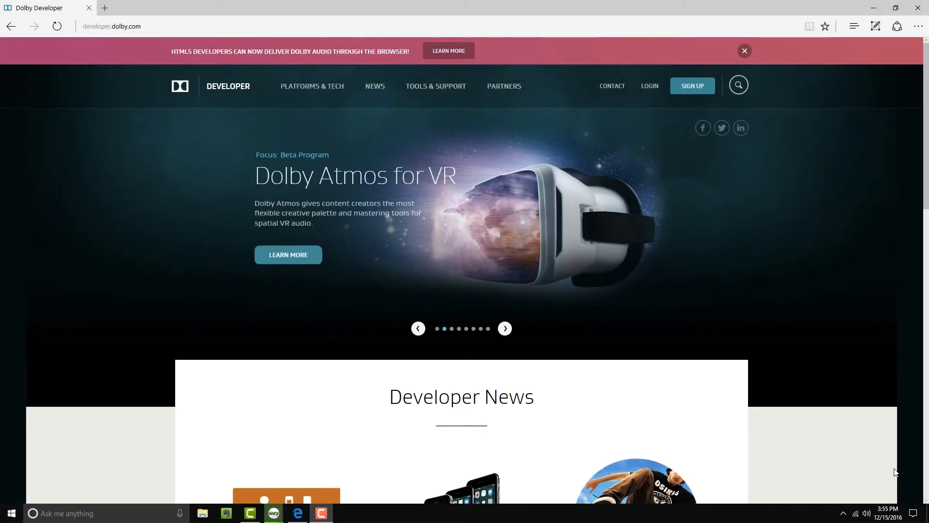
{"action": "mouse_move", "coordinate": [899, 468]}
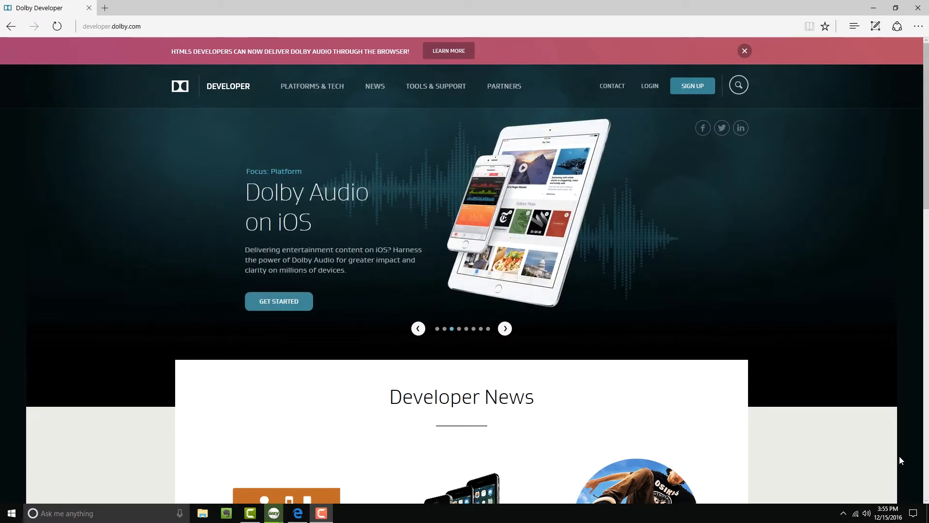
{"action": "mouse_move", "coordinate": [704, 267]}
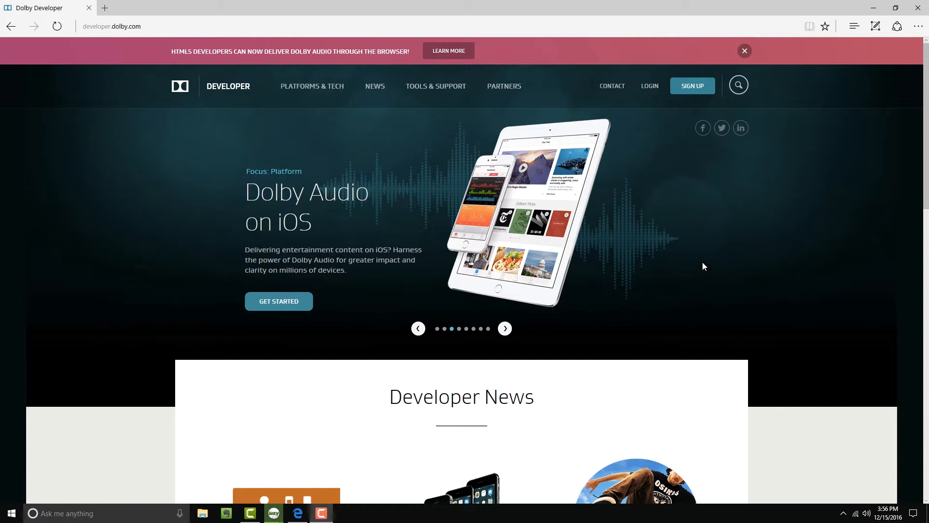
{"action": "mouse_move", "coordinate": [718, 255]}
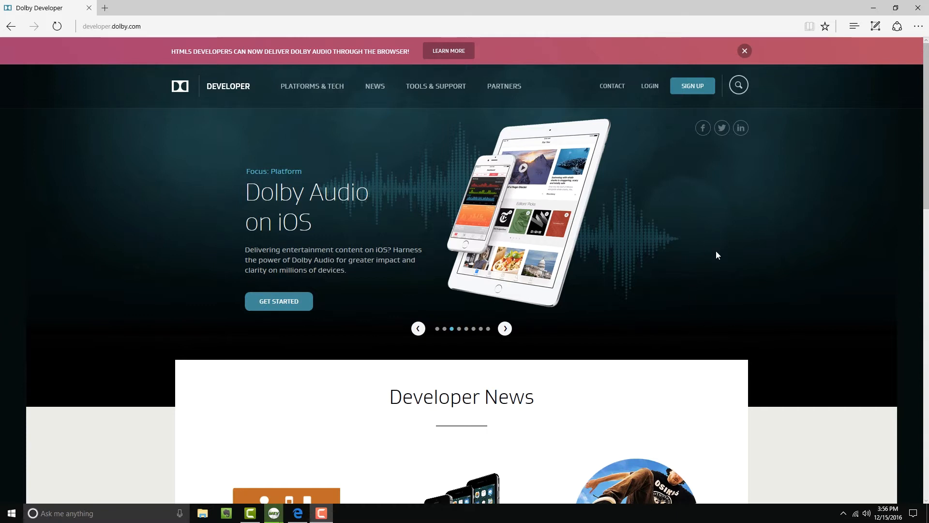
{"action": "mouse_move", "coordinate": [331, 365]}
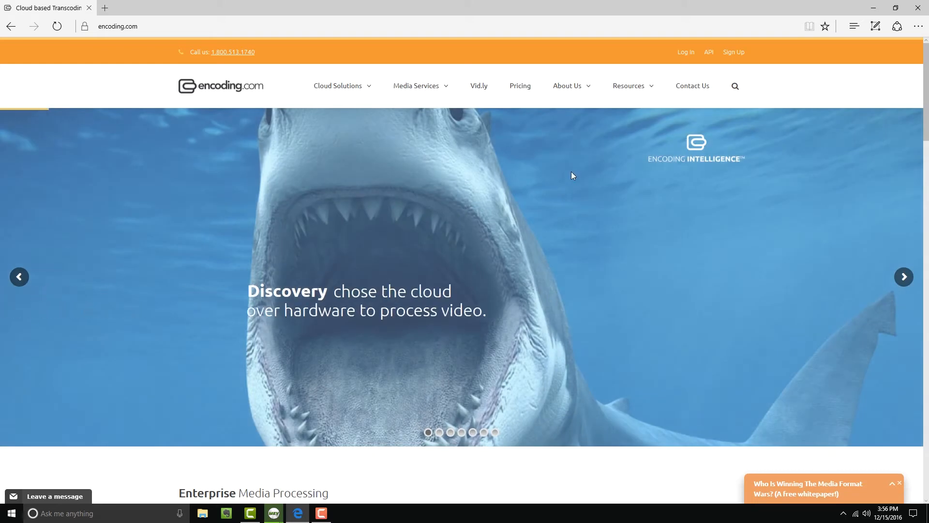
{"action": "mouse_move", "coordinate": [601, 154]}
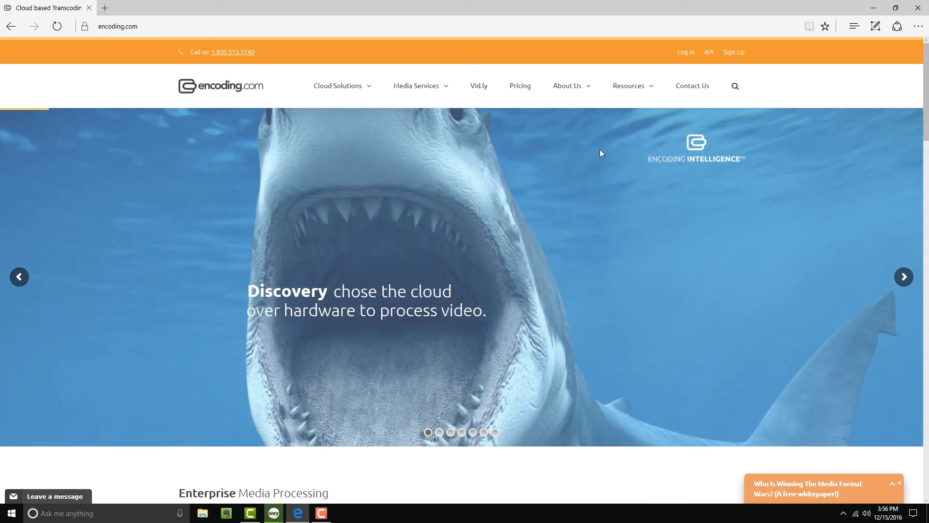
Step: Sign in to the encoding.com account from the home page's Log In link
{"action": "left_click", "coordinate": [685, 52]}
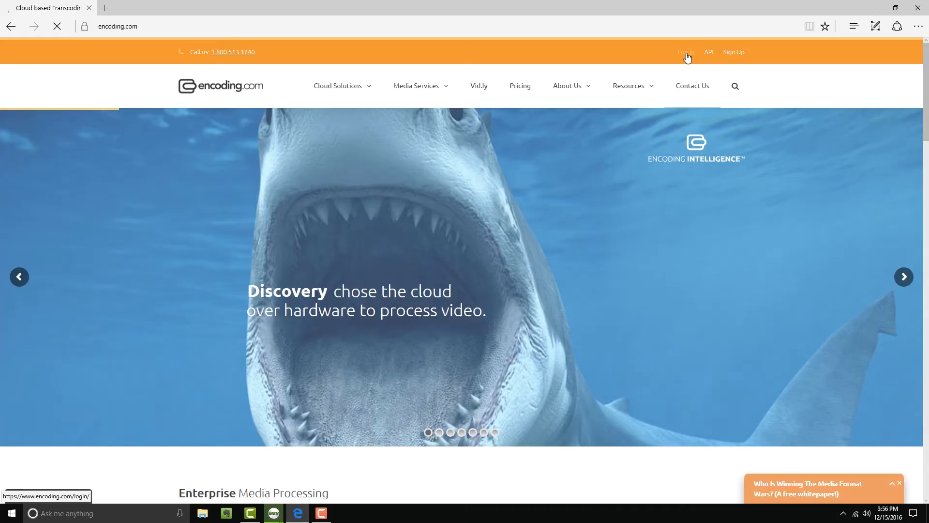
{"action": "left_click", "coordinate": [686, 52]}
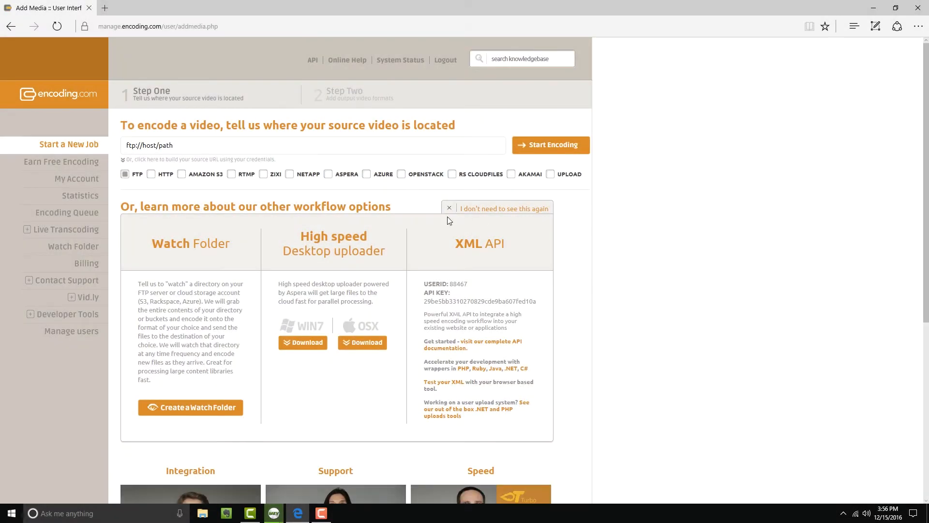
{"action": "mouse_move", "coordinate": [655, 240]}
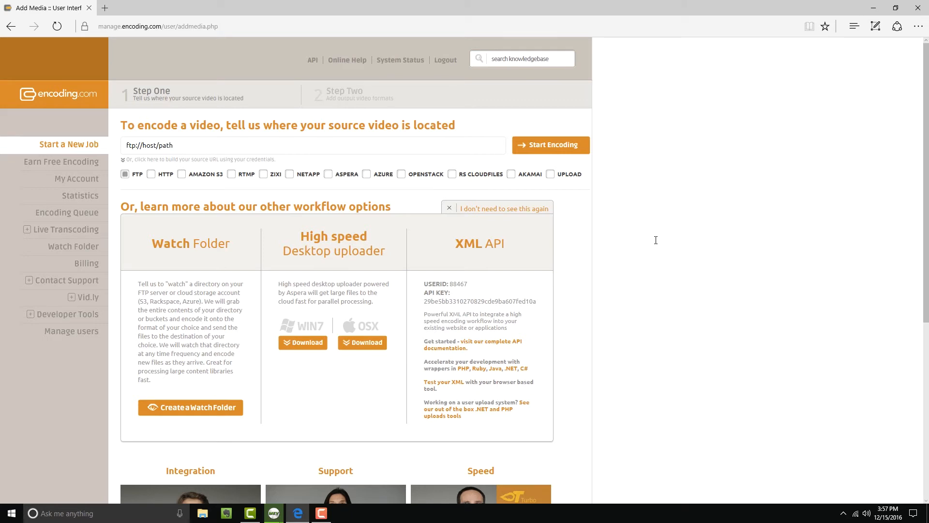
{"action": "mouse_move", "coordinate": [159, 209]}
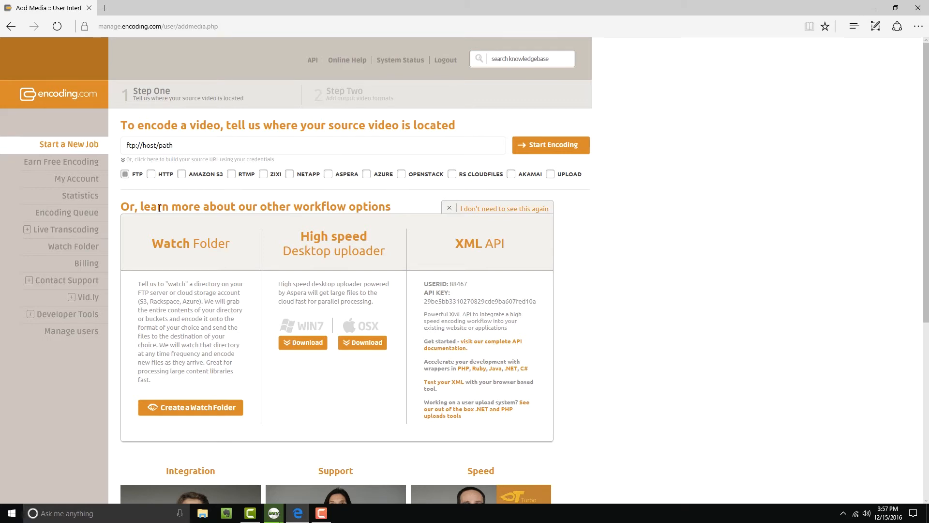
{"action": "mouse_move", "coordinate": [176, 192]}
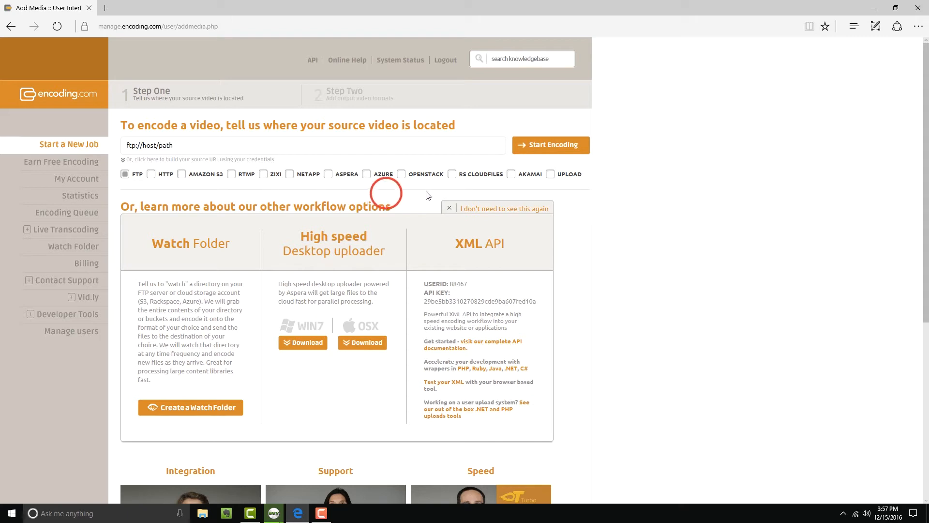
{"action": "mouse_move", "coordinate": [551, 180]}
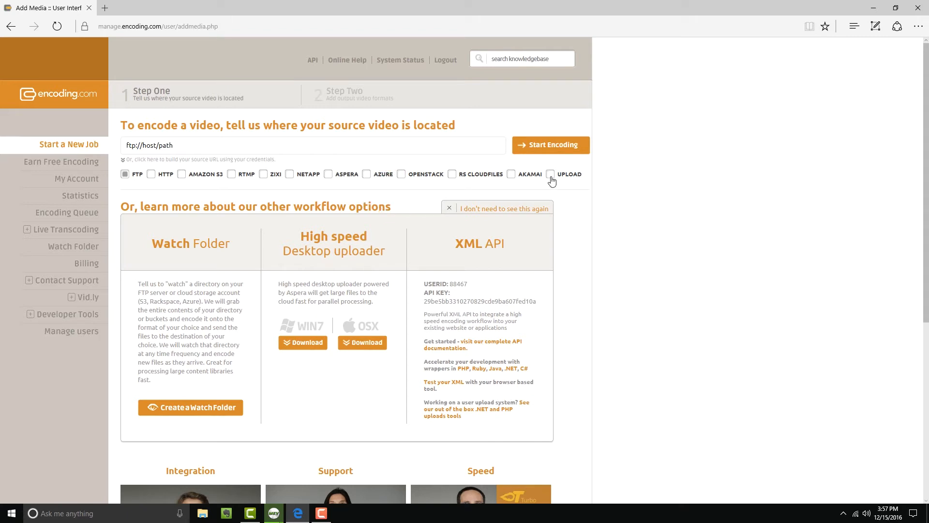
Step: Upload the local file 51ChannelCheck.mp4 as the job's source video
{"action": "left_click", "coordinate": [550, 173]}
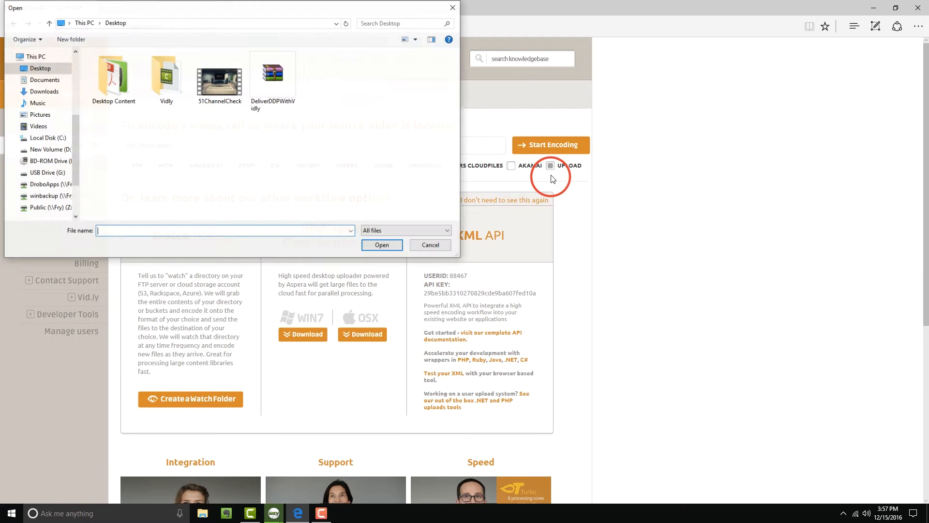
{"action": "left_click", "coordinate": [220, 75]}
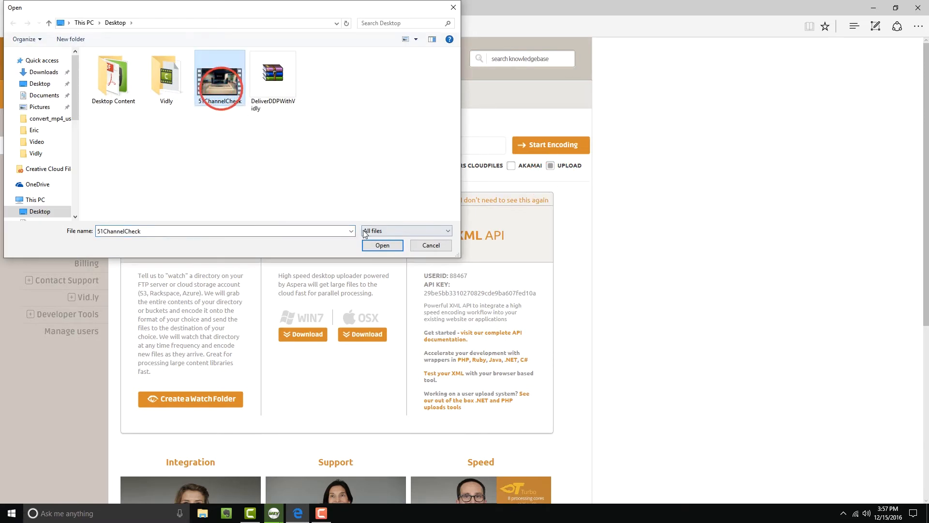
{"action": "left_click", "coordinate": [382, 245]}
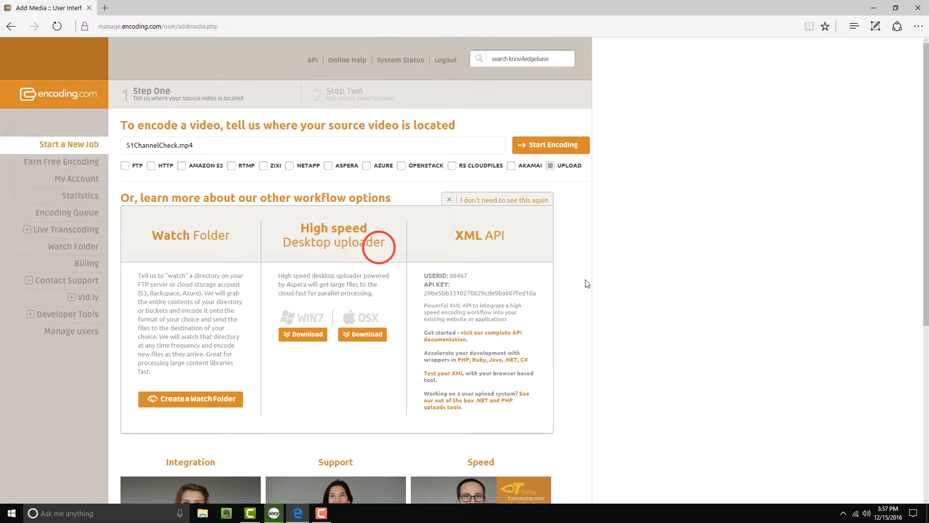
{"action": "left_click", "coordinate": [550, 145]}
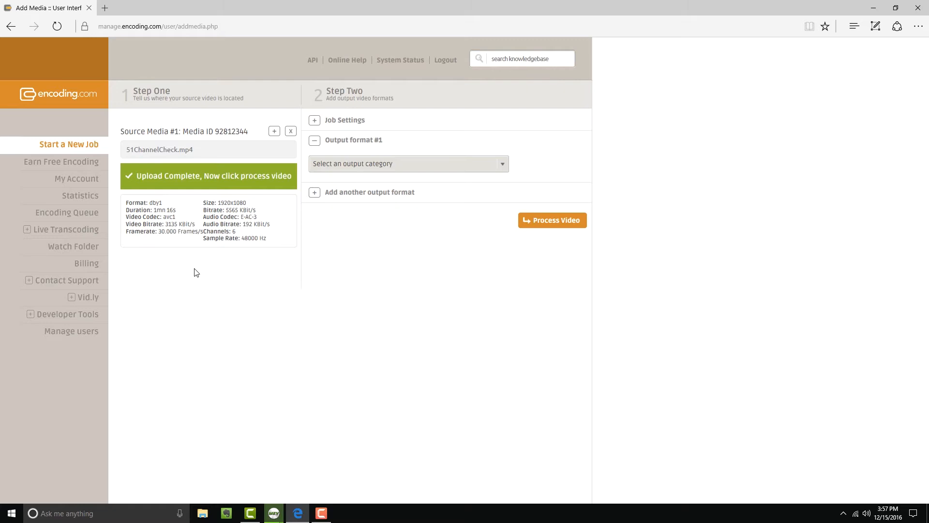
{"action": "mouse_move", "coordinate": [352, 237]}
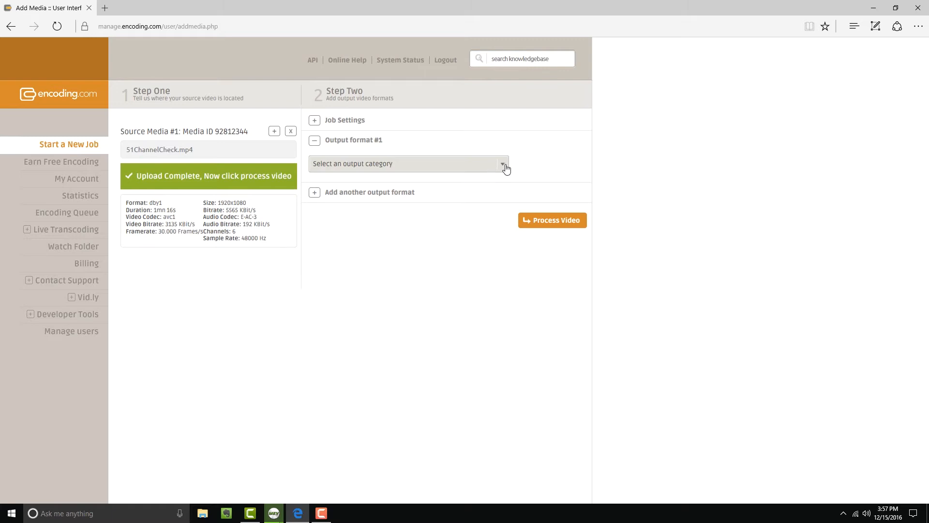
Step: Choose the Vid.ly output category and Vid.ly preset, then save the output format
{"action": "left_click", "coordinate": [501, 165]}
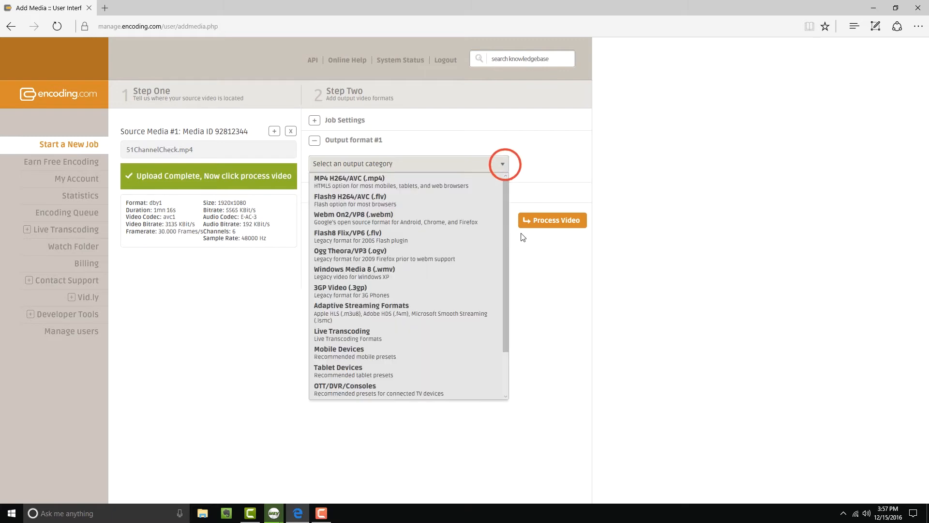
{"action": "scroll", "scroll_direction": "down", "scroll_amount": 3}
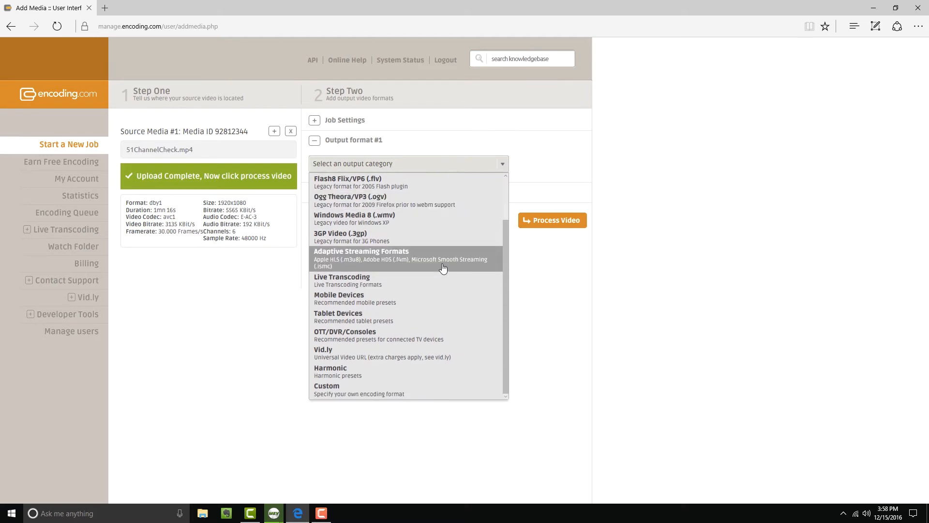
{"action": "mouse_move", "coordinate": [426, 262]}
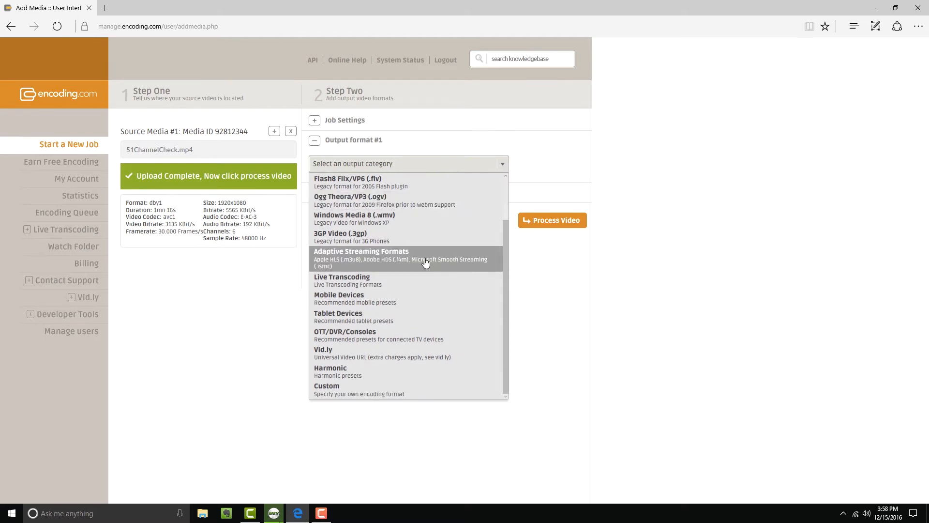
{"action": "mouse_move", "coordinate": [372, 352]}
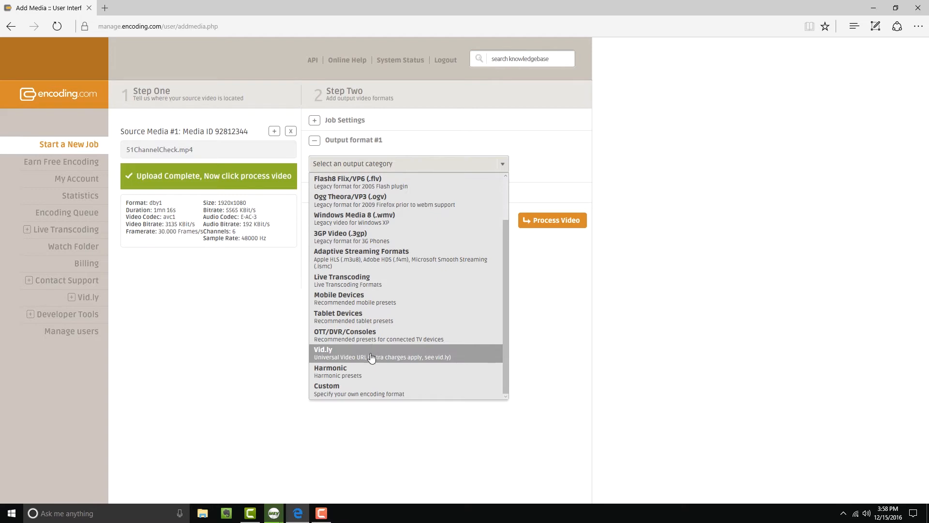
{"action": "left_click", "coordinate": [371, 353]}
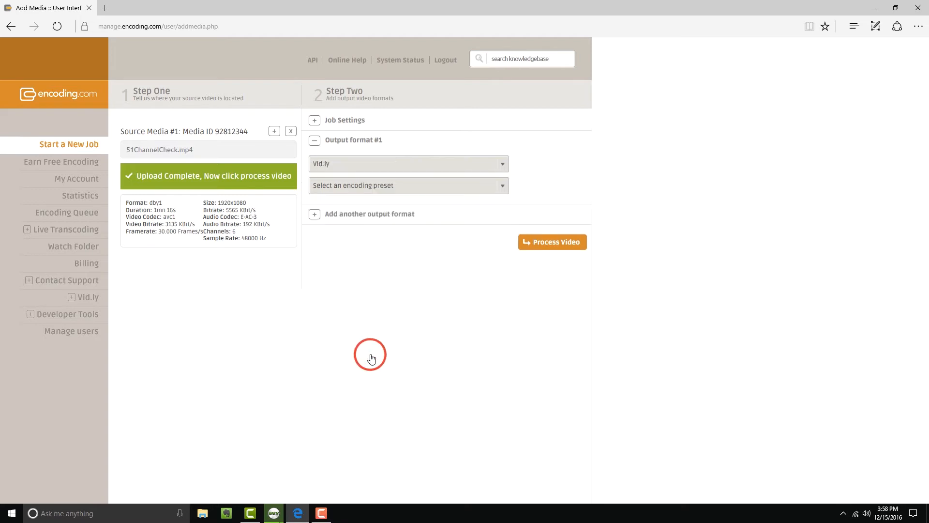
{"action": "left_click", "coordinate": [407, 185]}
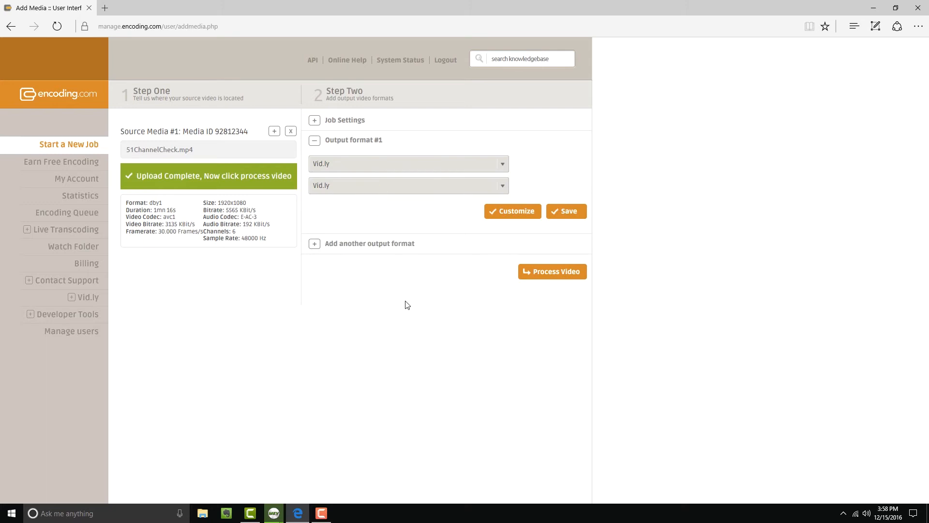
{"action": "left_click", "coordinate": [566, 211]}
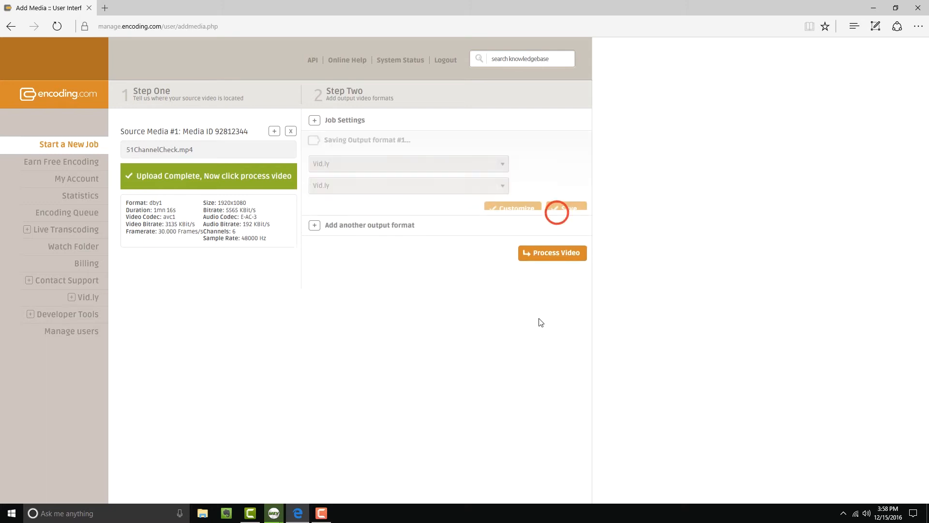
{"action": "left_click", "coordinate": [564, 207]}
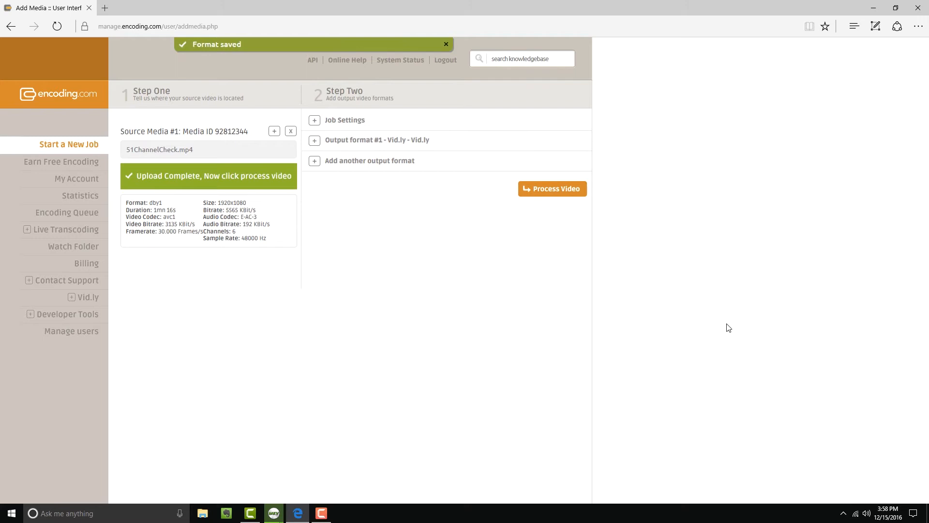
{"action": "mouse_move", "coordinate": [580, 295]}
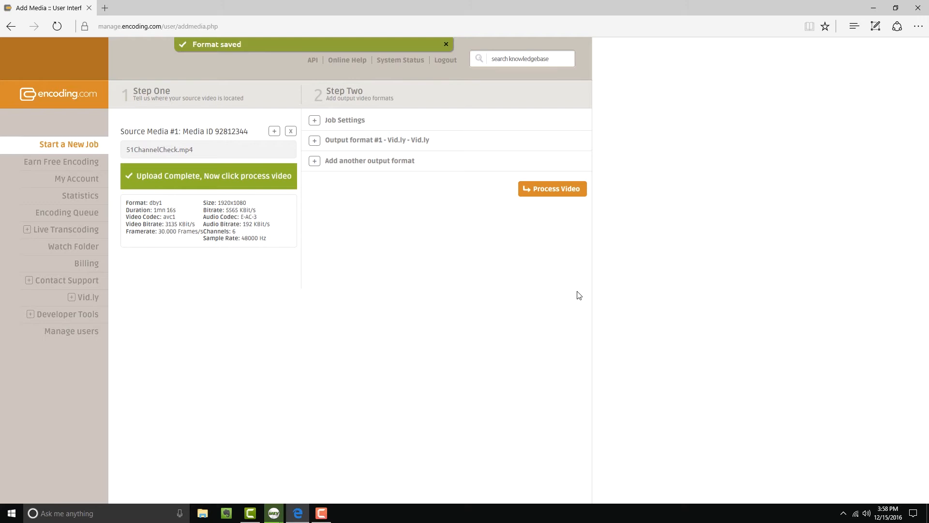
{"action": "mouse_move", "coordinate": [479, 263]}
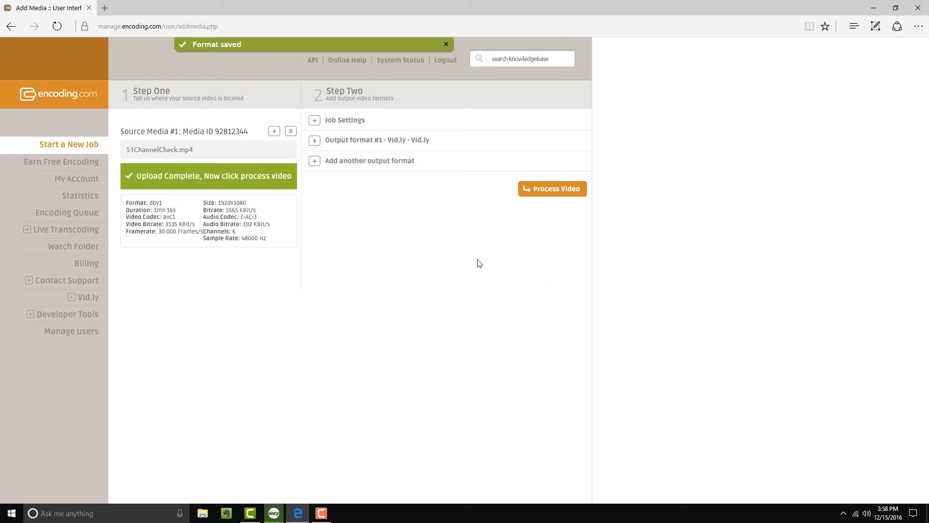
{"action": "mouse_move", "coordinate": [541, 208]}
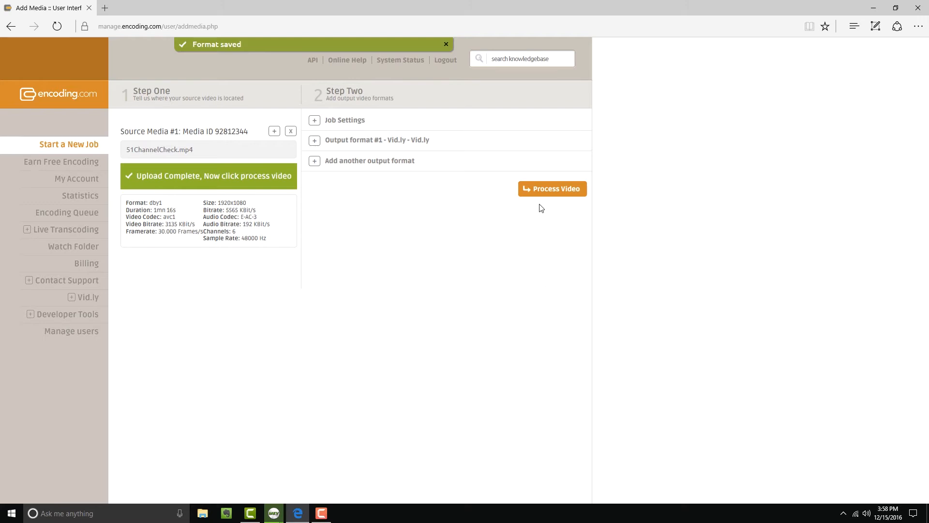
Step: Submit the job for encoding and expand it in the queue to show its finished Vid.ly task
{"action": "left_click", "coordinate": [552, 189]}
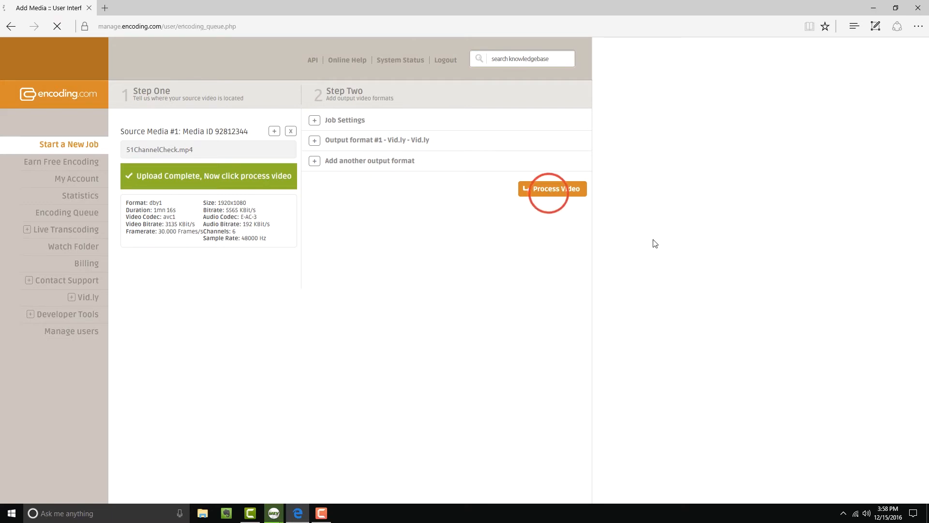
{"action": "left_click", "coordinate": [553, 188]}
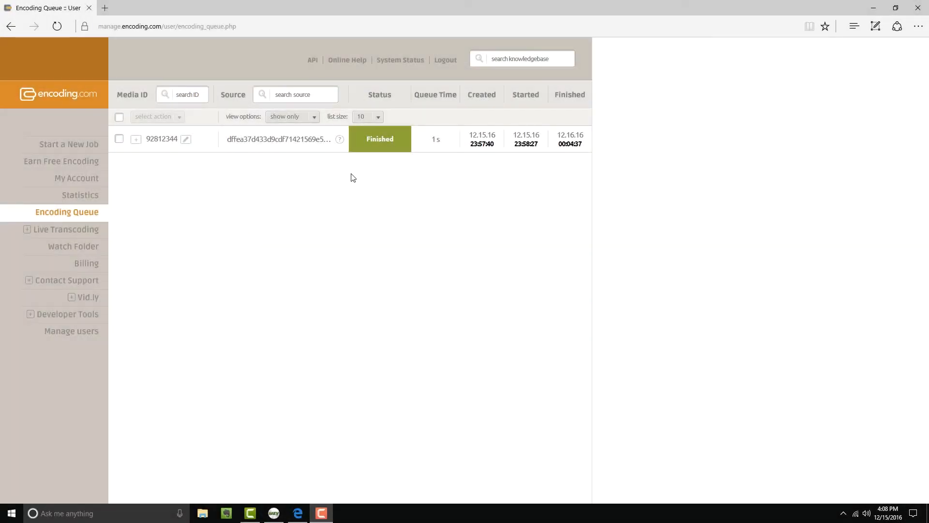
{"action": "mouse_move", "coordinate": [142, 153]}
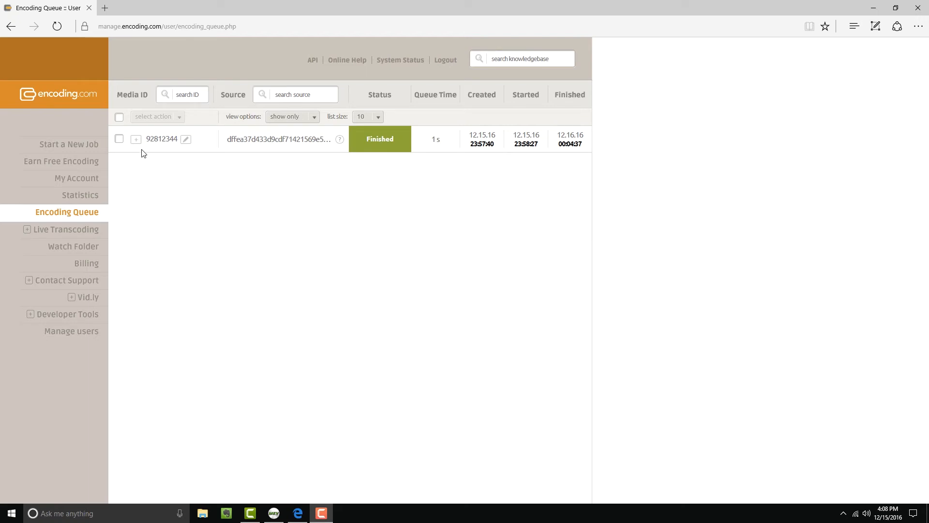
{"action": "left_click", "coordinate": [136, 140]}
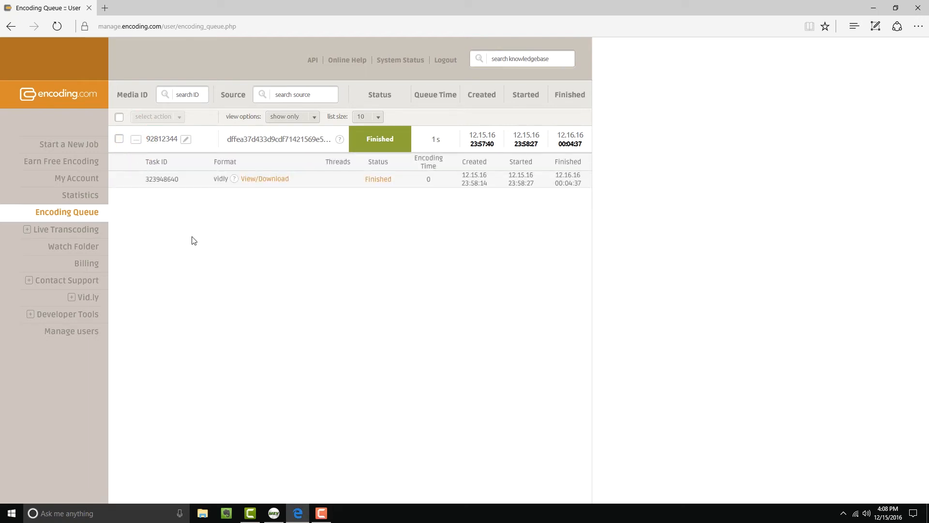
{"action": "mouse_move", "coordinate": [220, 189]}
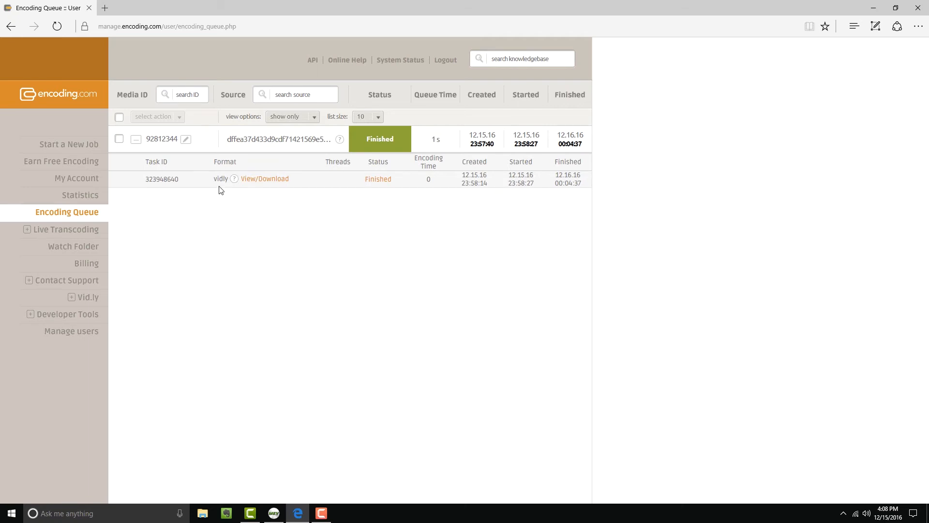
{"action": "left_click", "coordinate": [234, 180]}
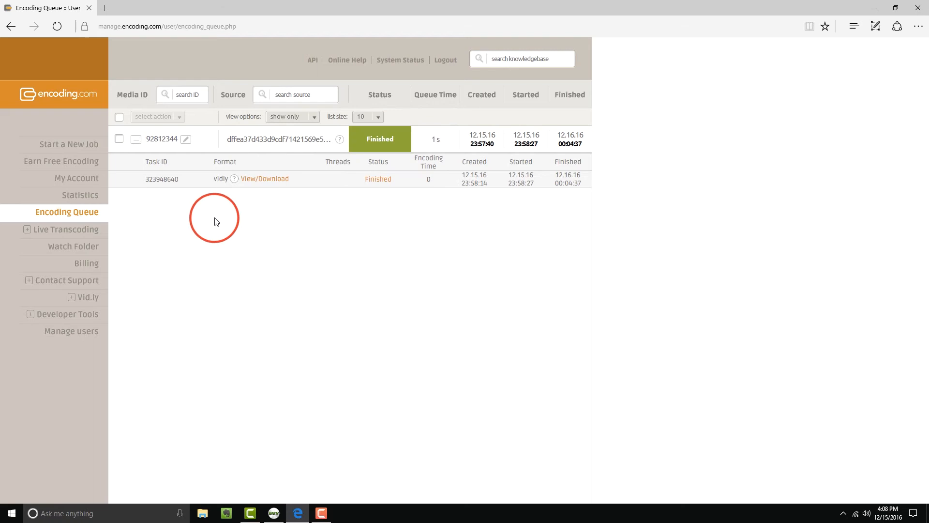
{"action": "mouse_move", "coordinate": [67, 313]}
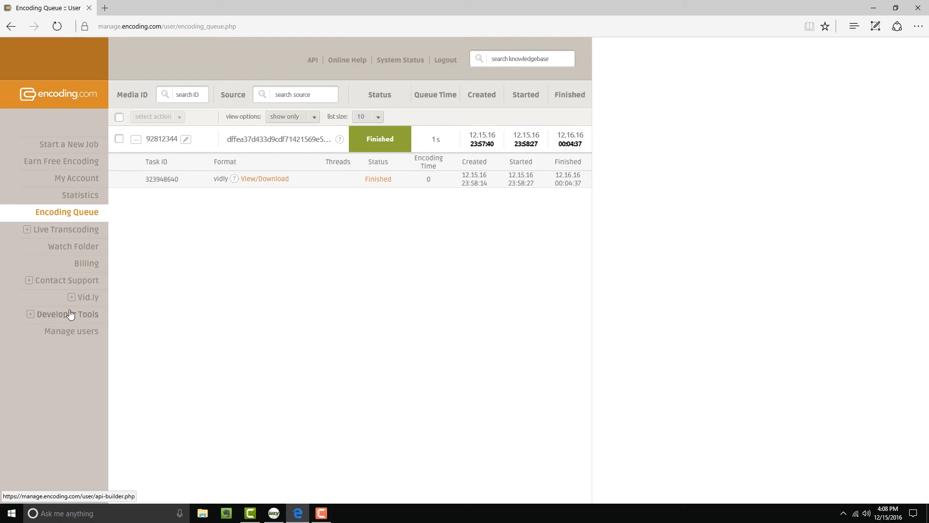
Step: Show the Vid.ly video list and the HTML5 embed code for the newest video /4r6t9b
{"action": "left_click", "coordinate": [88, 297]}
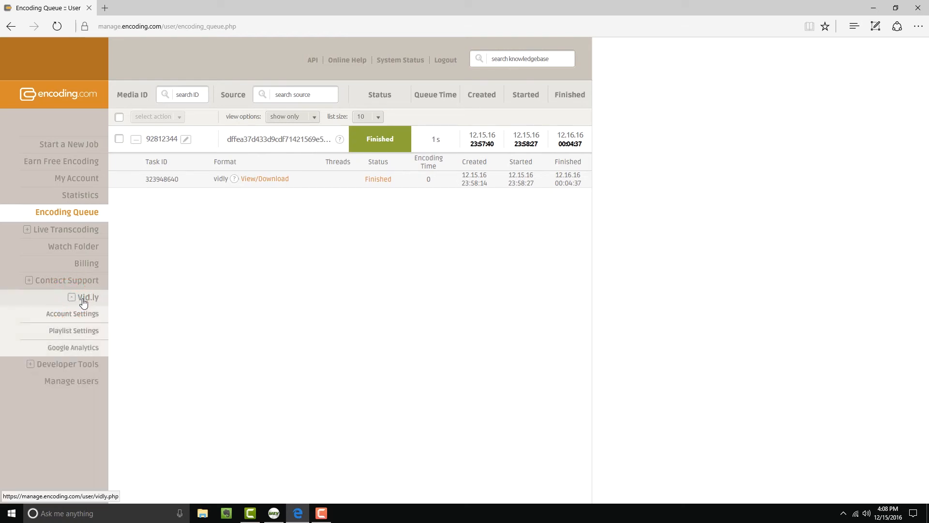
{"action": "left_click", "coordinate": [88, 297]}
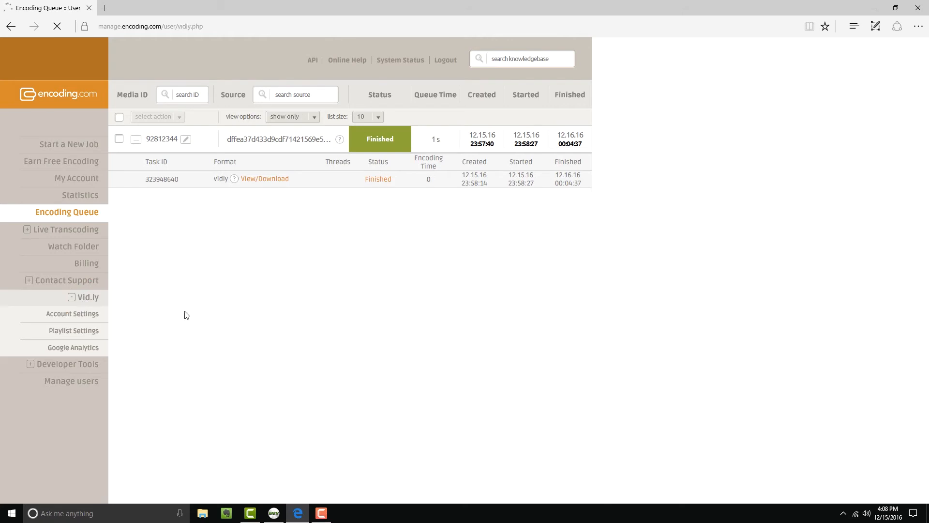
{"action": "left_click", "coordinate": [88, 297]}
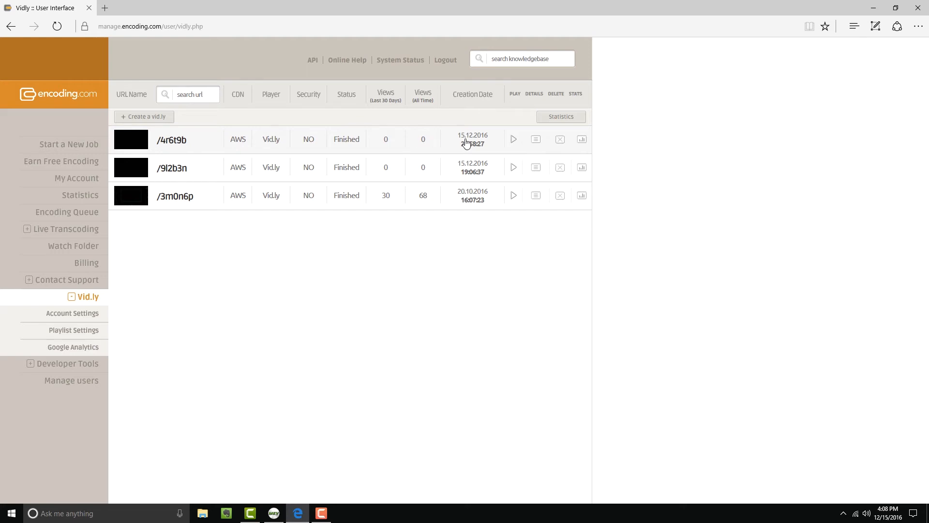
{"action": "left_click", "coordinate": [535, 138]}
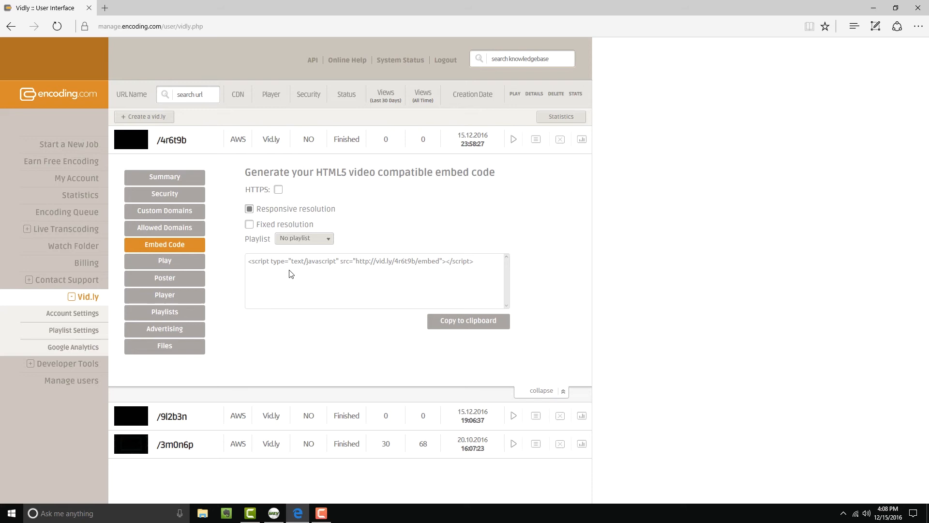
{"action": "mouse_move", "coordinate": [407, 279]}
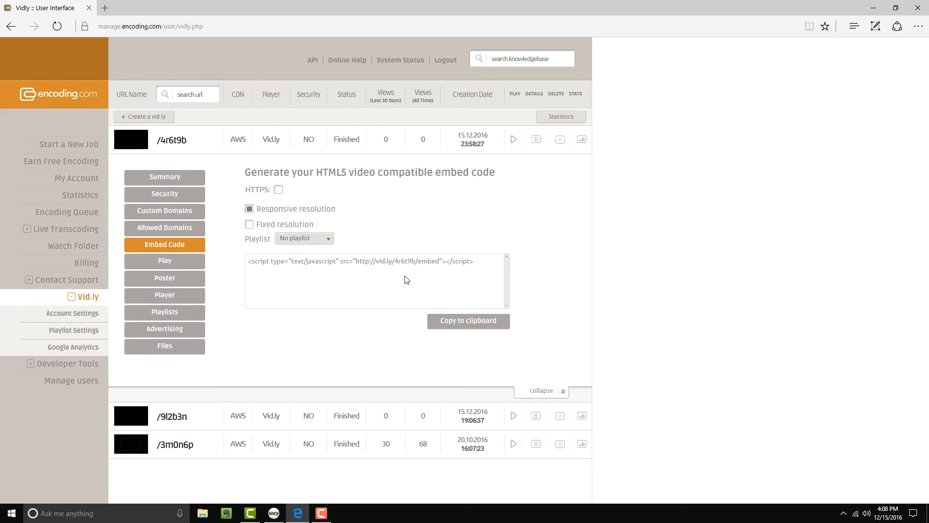
{"action": "mouse_move", "coordinate": [395, 288]}
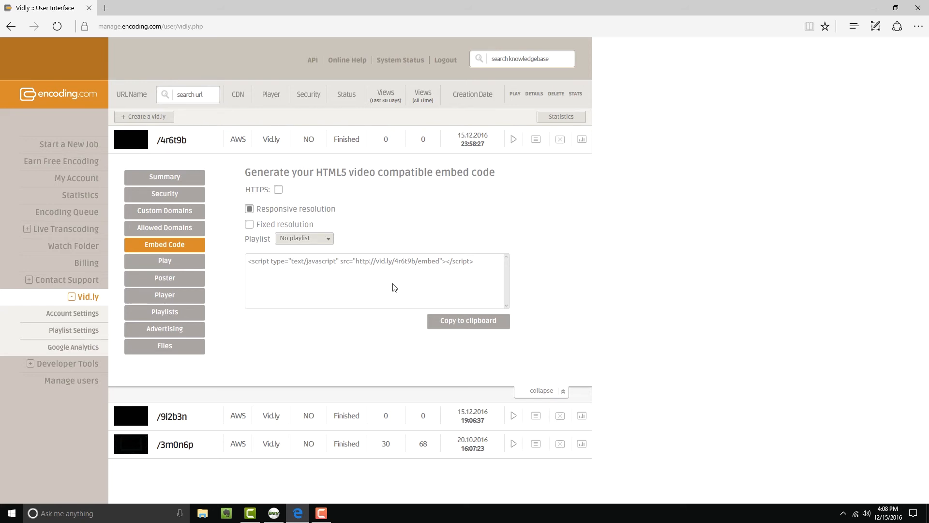
{"action": "mouse_move", "coordinate": [351, 323]}
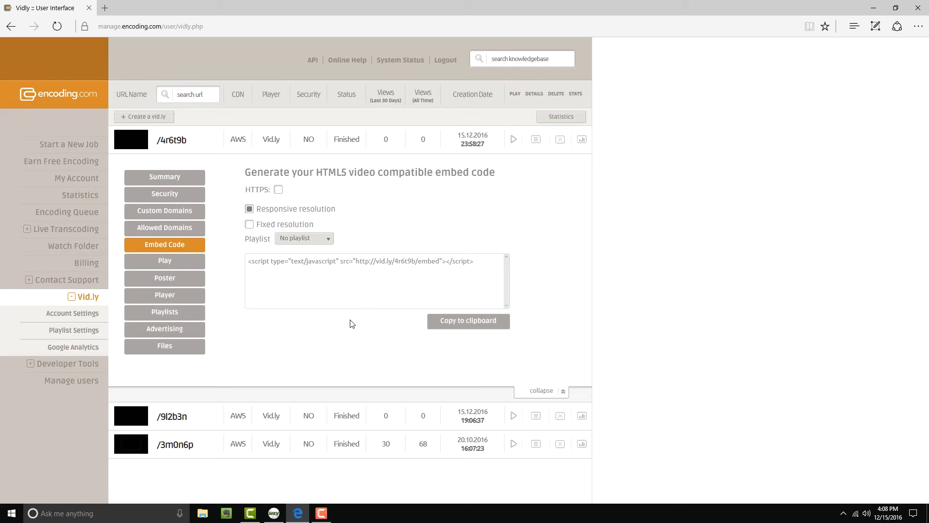
{"action": "mouse_move", "coordinate": [322, 326]}
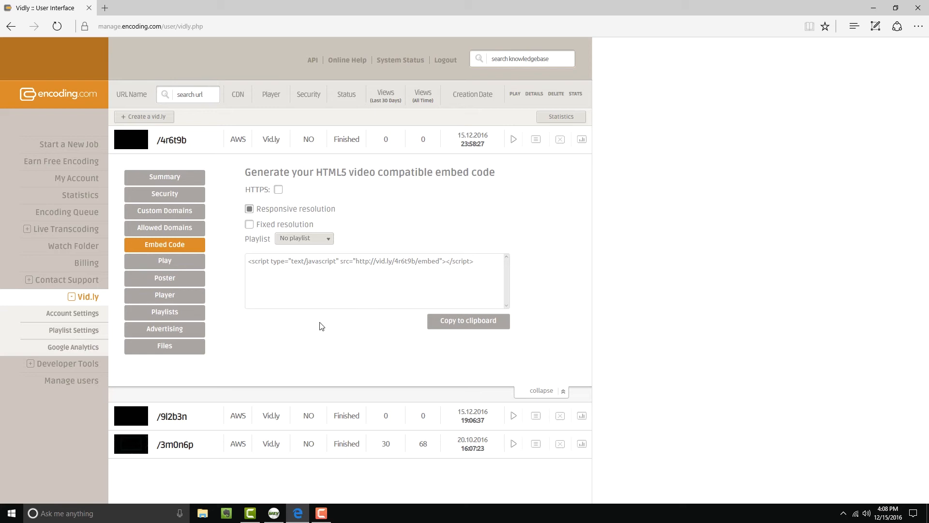
{"action": "mouse_move", "coordinate": [282, 332]}
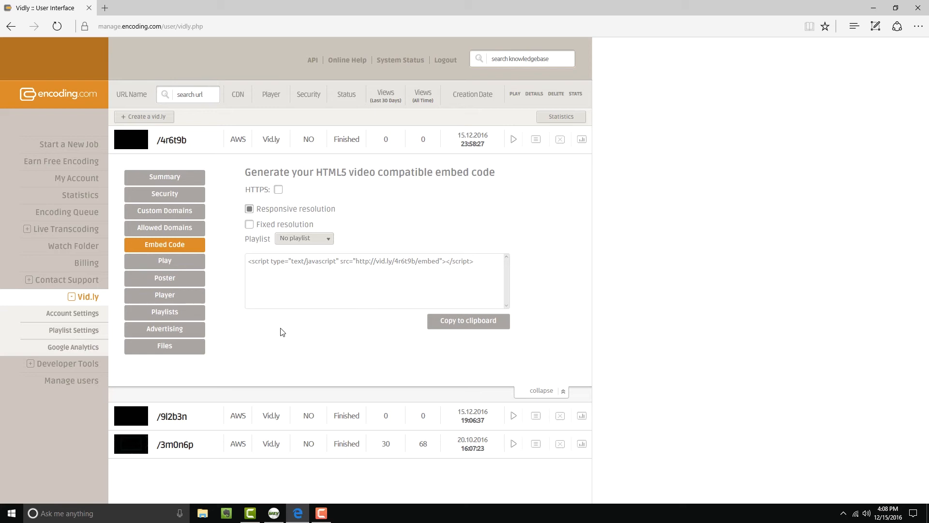
{"action": "mouse_move", "coordinate": [251, 330]}
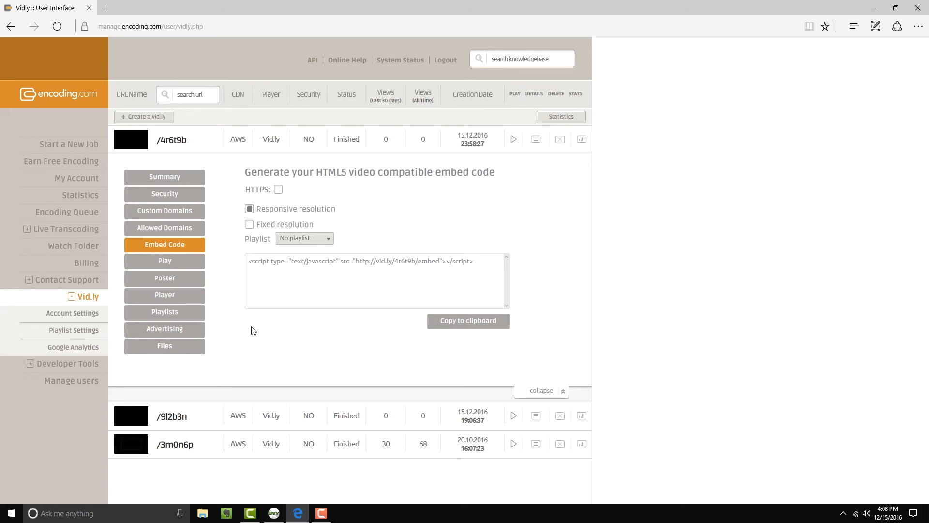
{"action": "mouse_move", "coordinate": [165, 345]}
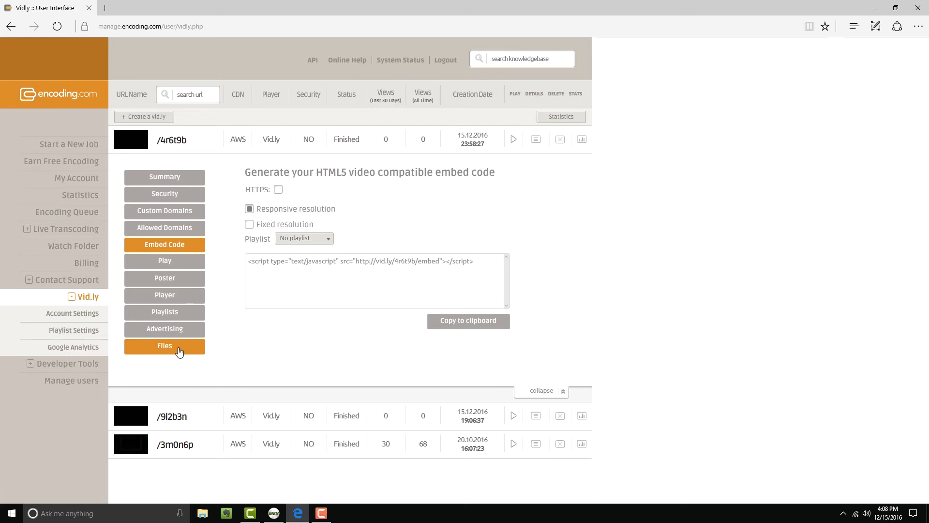
Step: List the output files of video /4r6t9b with formats, sizes and download links
{"action": "left_click", "coordinate": [164, 345]}
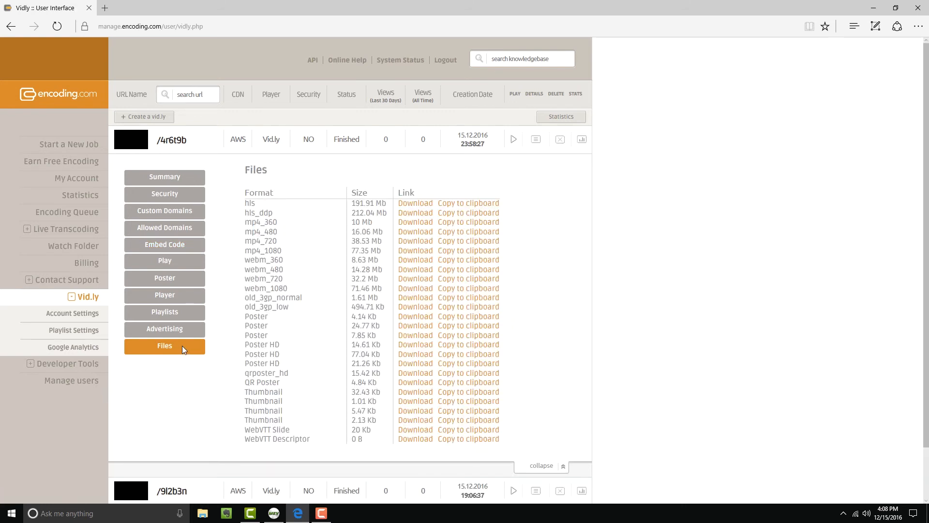
{"action": "mouse_move", "coordinate": [245, 276]}
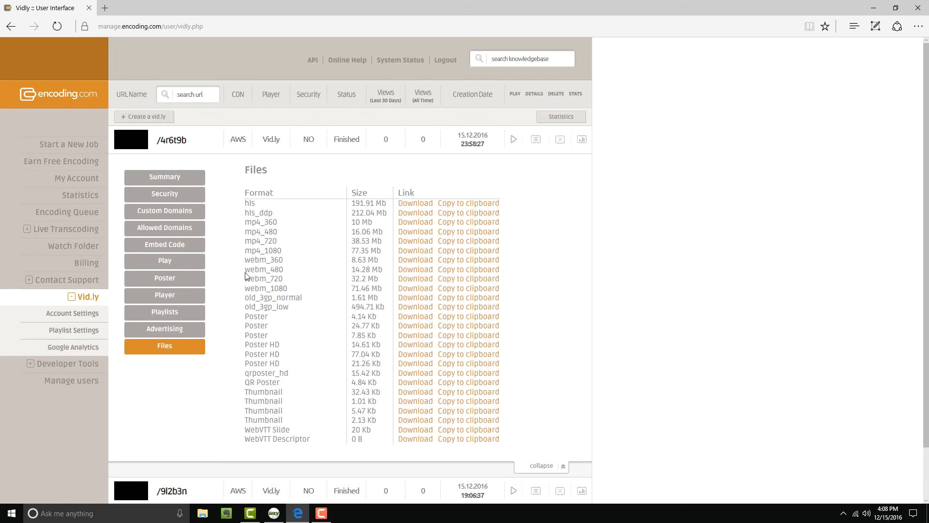
{"action": "mouse_move", "coordinate": [228, 213]}
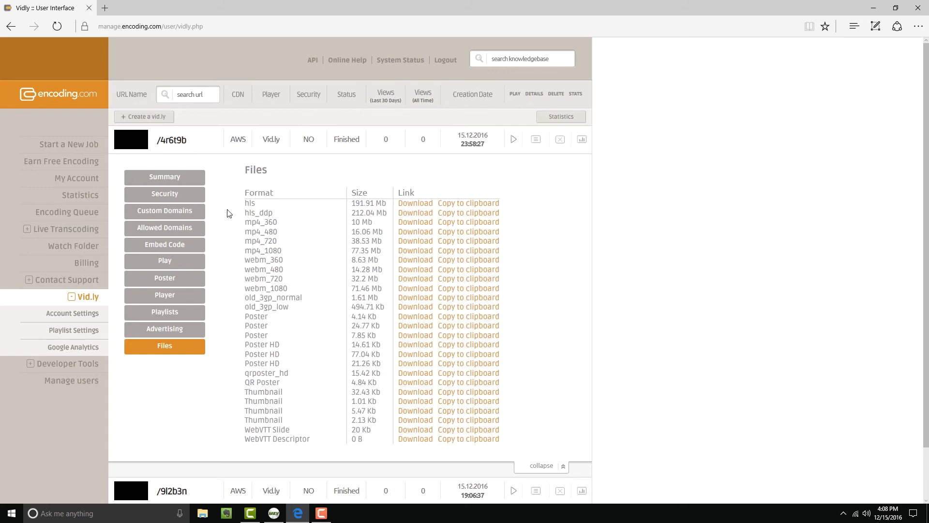
{"action": "mouse_move", "coordinate": [261, 208]}
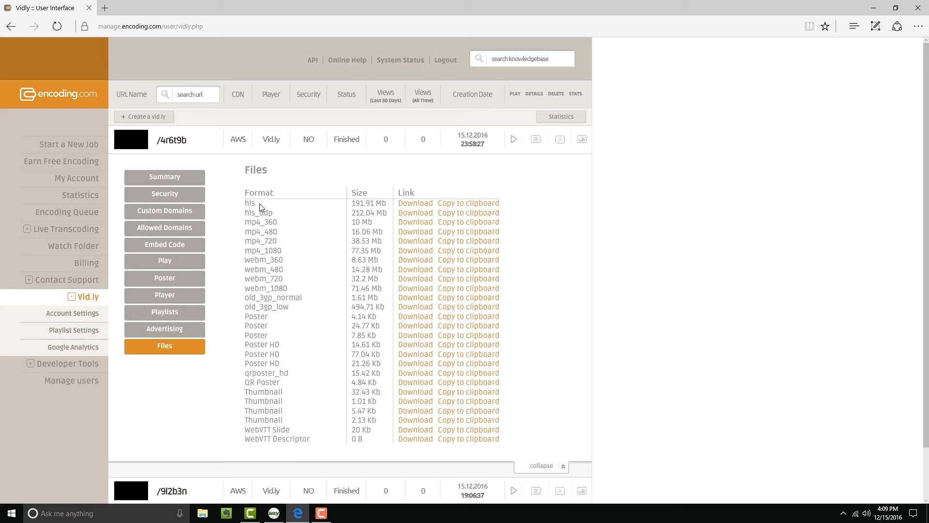
{"action": "mouse_move", "coordinate": [282, 217]}
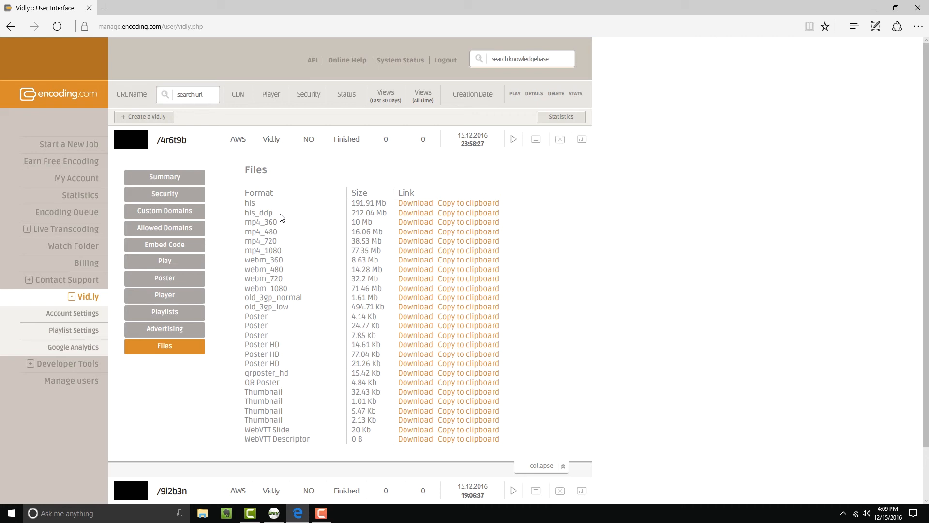
{"action": "mouse_move", "coordinate": [244, 223]}
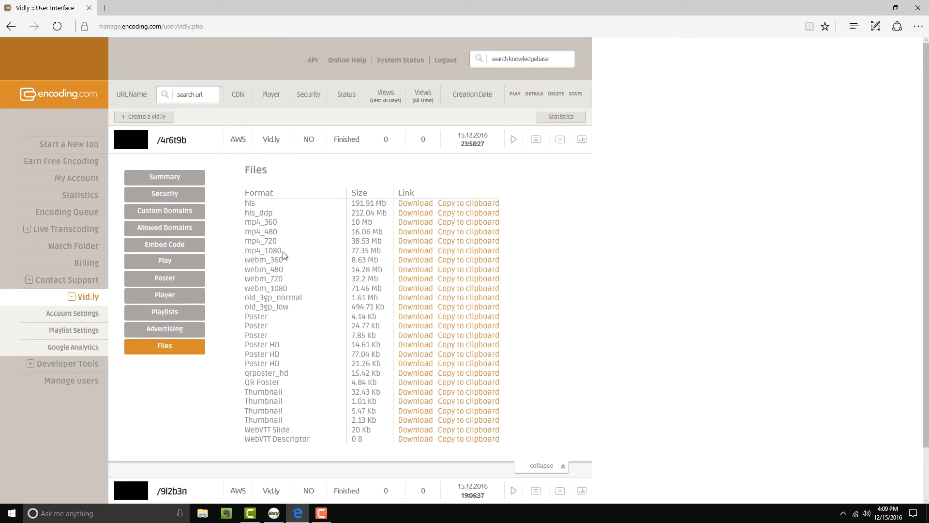
{"action": "mouse_move", "coordinate": [287, 261]}
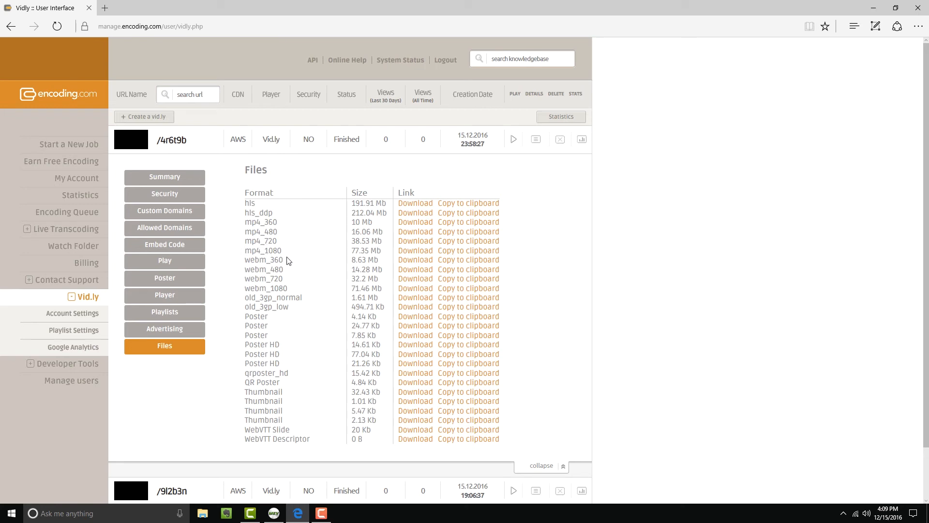
{"action": "mouse_move", "coordinate": [302, 319]}
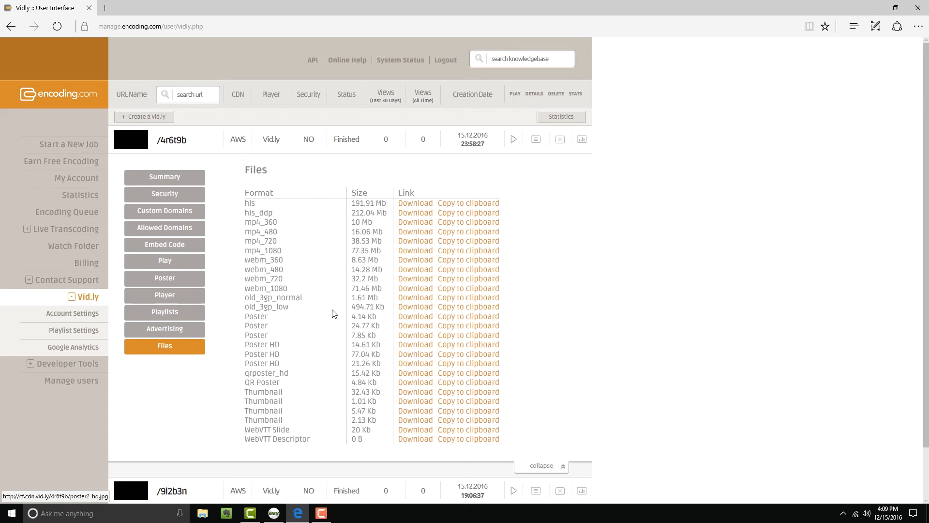
Step: Switch the /4r6t9b panel back to its HTML5 embed code
{"action": "left_click", "coordinate": [165, 244]}
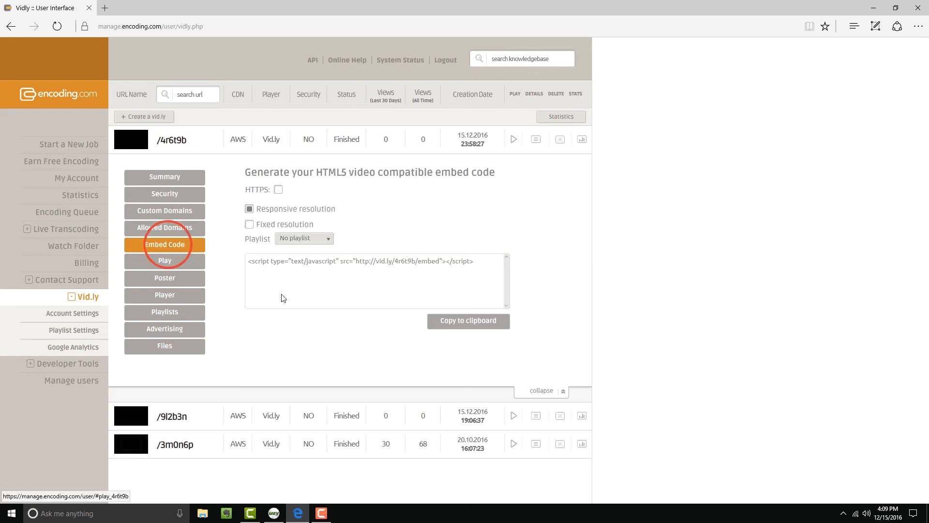
{"action": "mouse_move", "coordinate": [417, 271]}
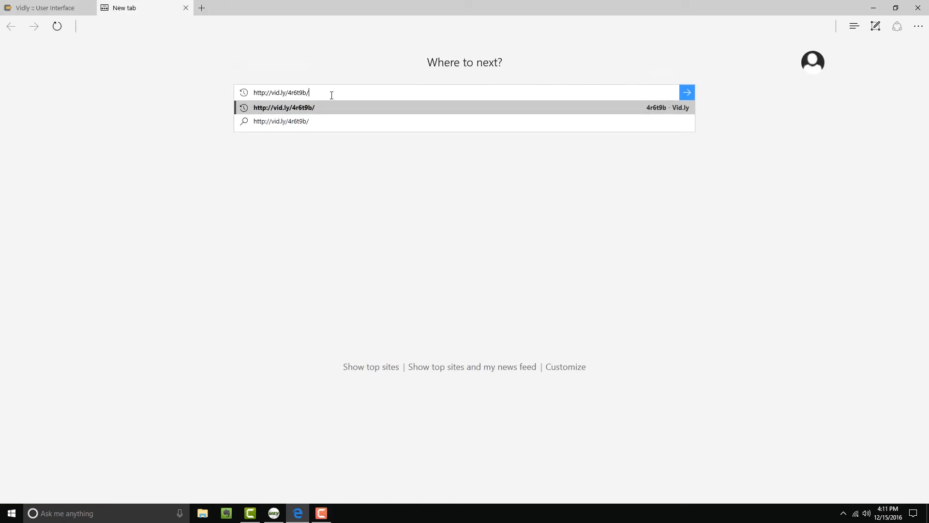
{"action": "mouse_move", "coordinate": [198, 85]}
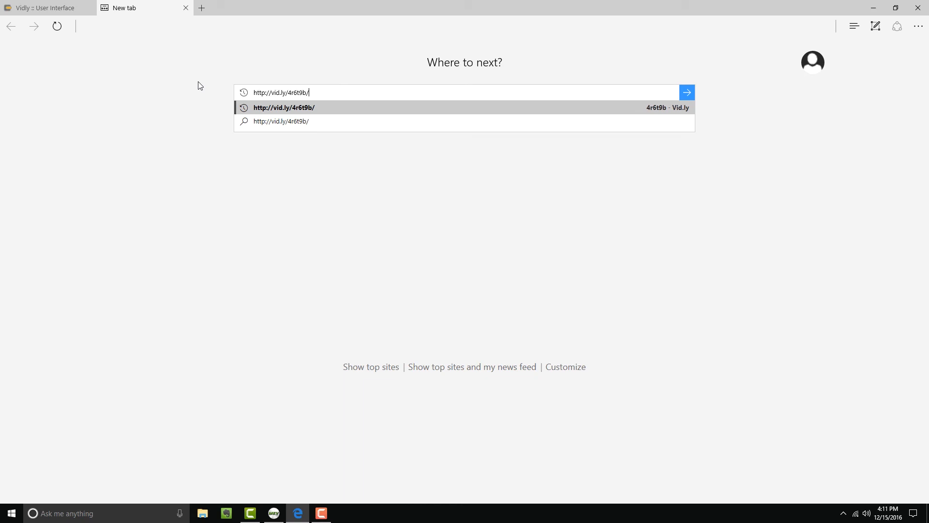
{"action": "left_click", "coordinate": [284, 107]}
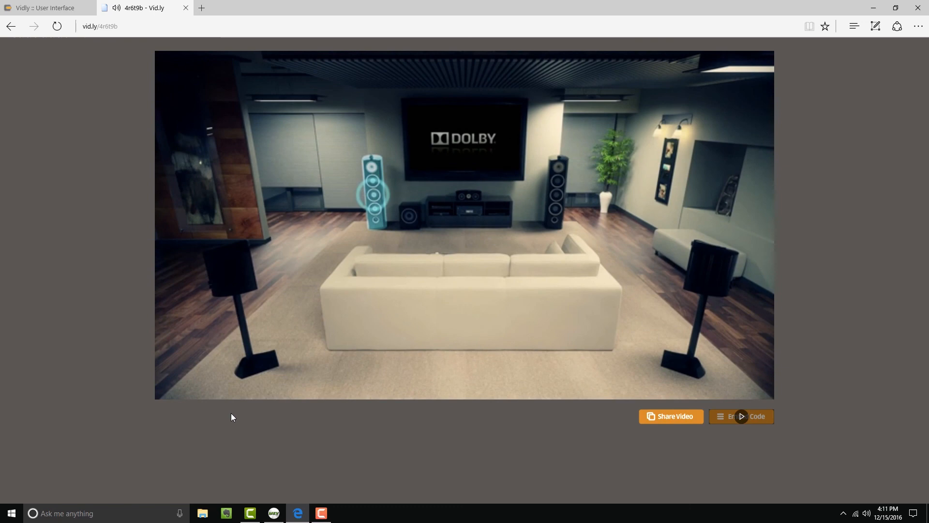
{"action": "mouse_move", "coordinate": [408, 439]}
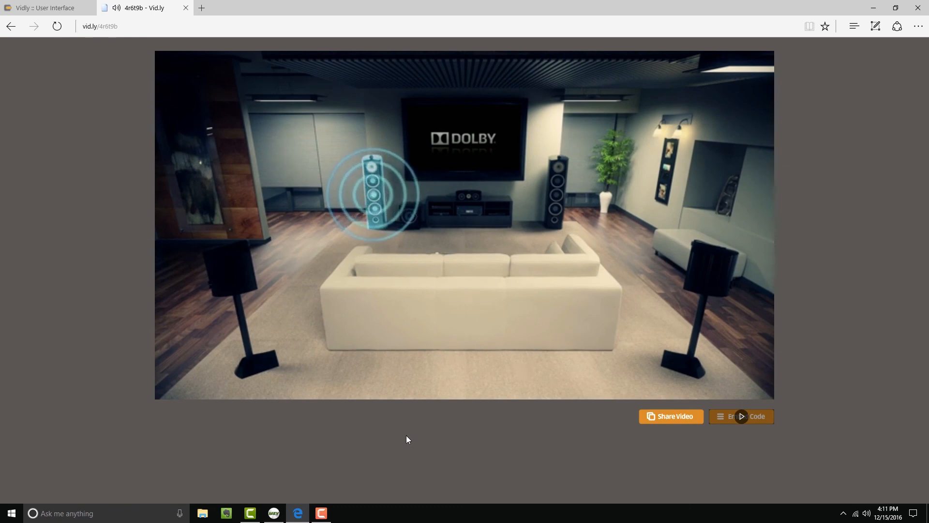
{"action": "mouse_move", "coordinate": [611, 430]}
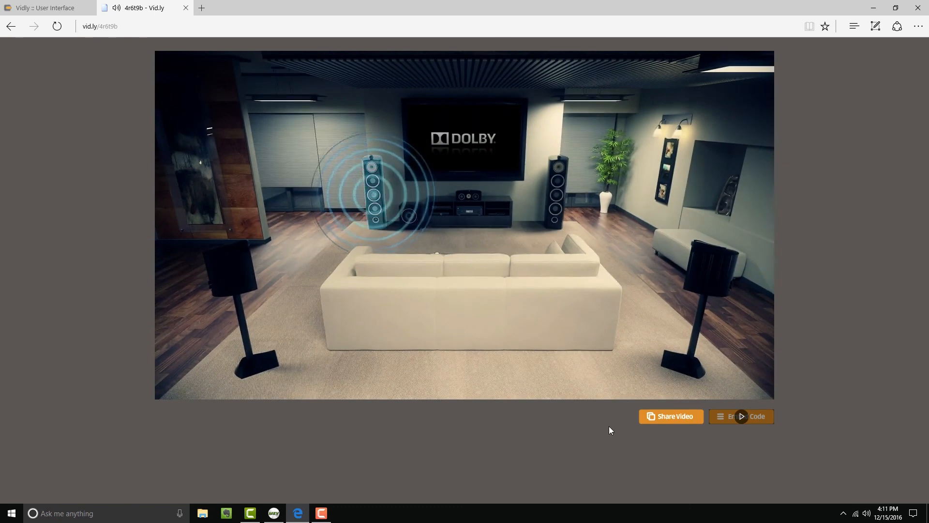